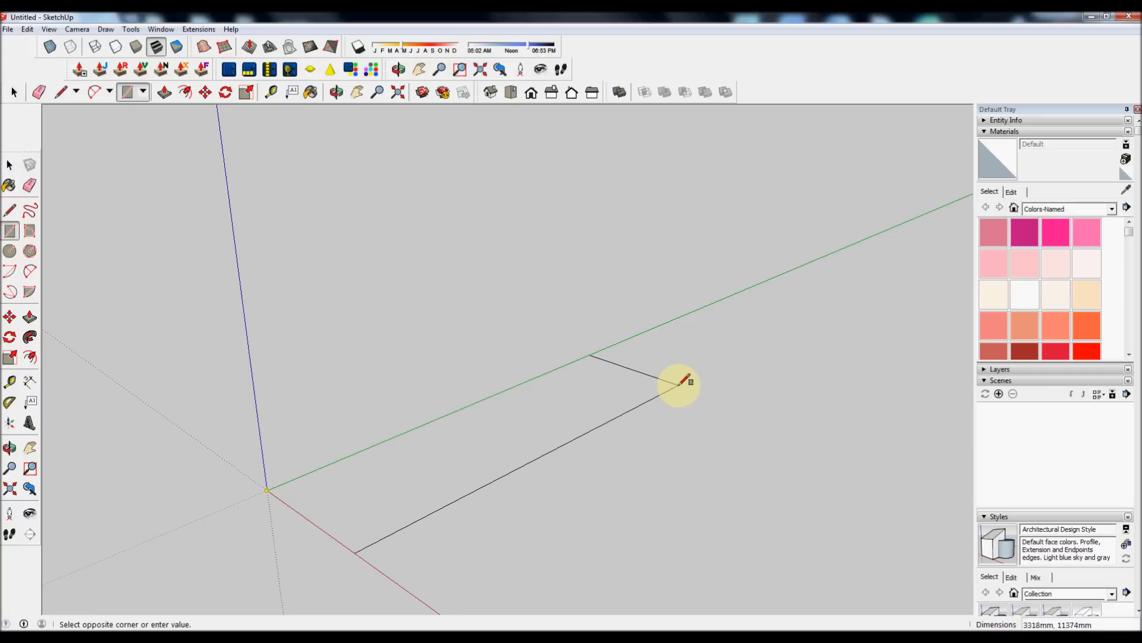
Step: Complete the ground rectangle and push/pull it up into a tall solid block
{"action": "left_click", "coordinate": [689, 383]}
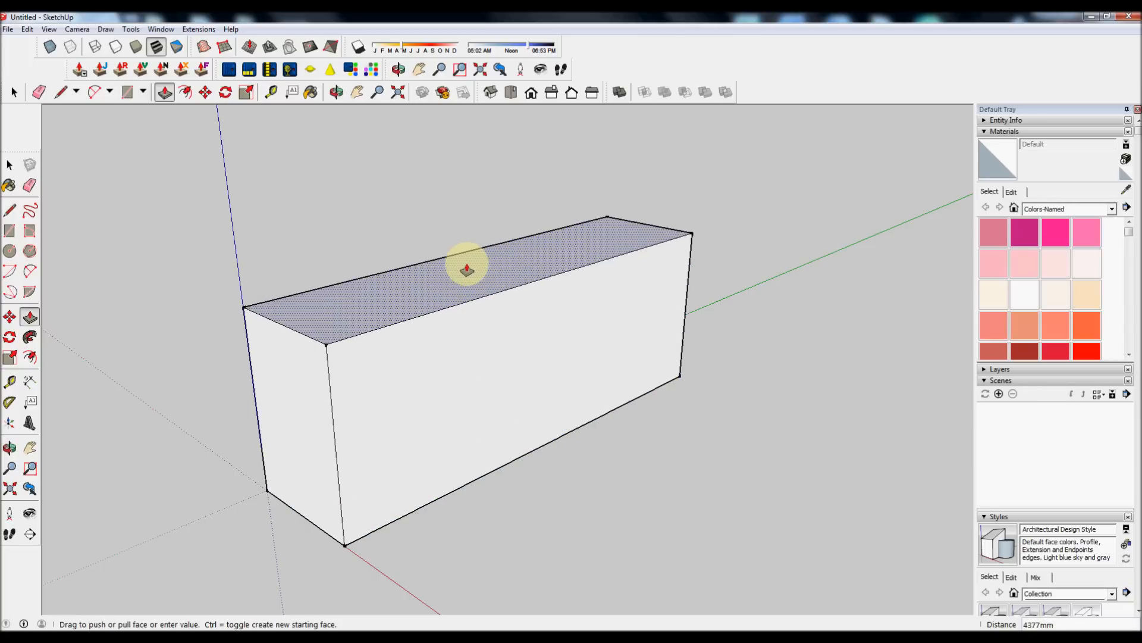
{"action": "left_click_drag", "start_coordinate": [467, 265], "coordinate": [481, 150]}
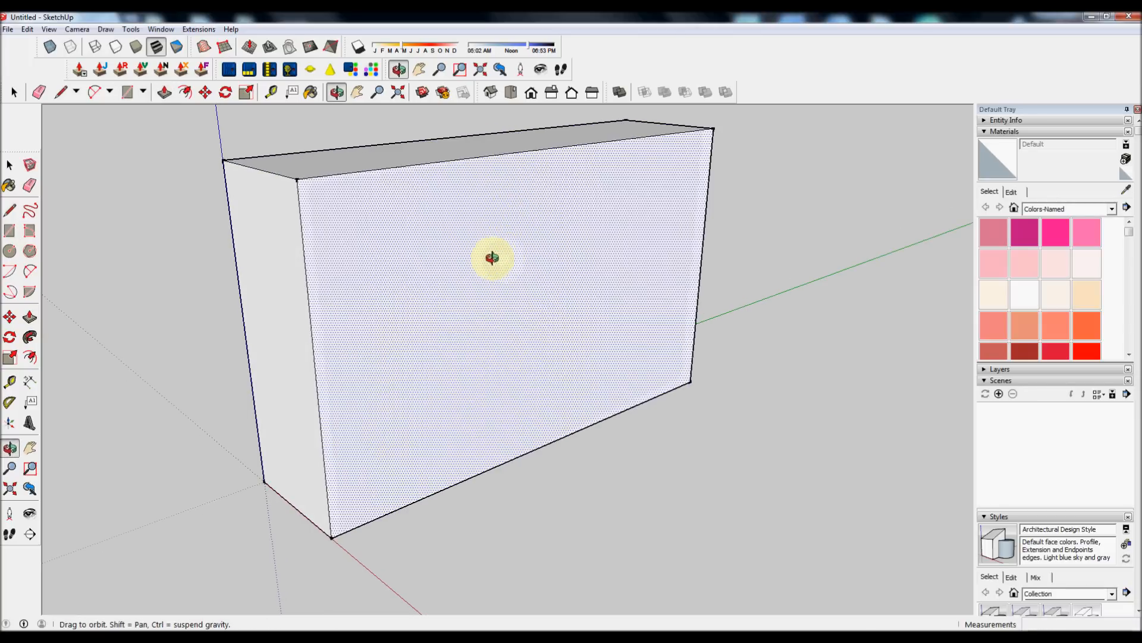
Step: Draw the diagonal from the front face's bottom-left corner to its top-right corner
{"action": "left_click", "coordinate": [57, 93]}
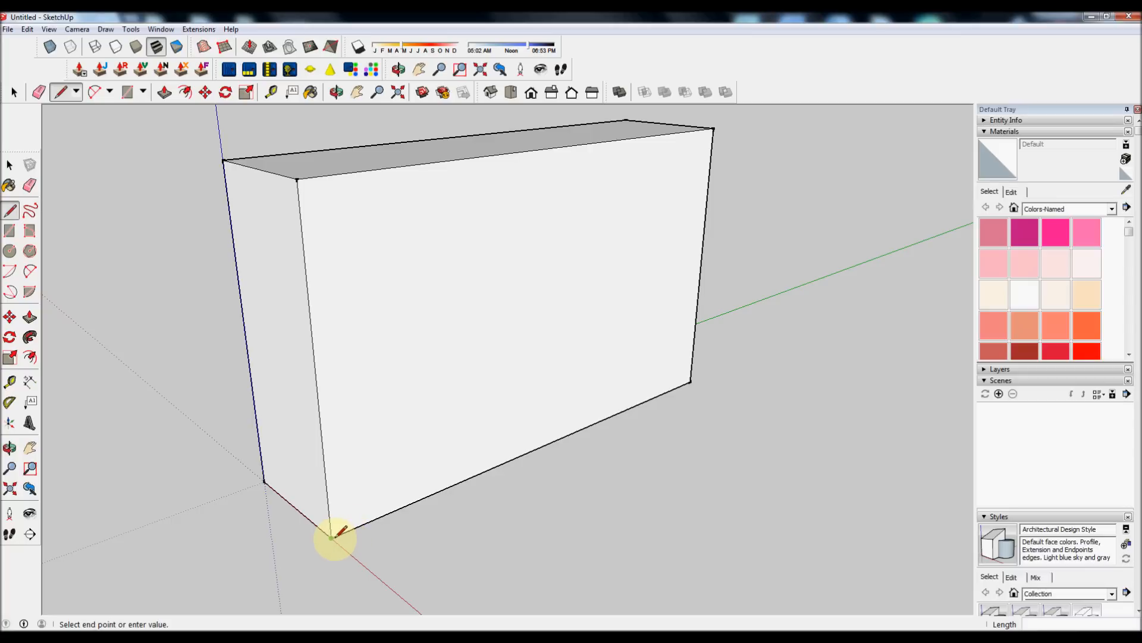
{"action": "mouse_move", "coordinate": [580, 275]}
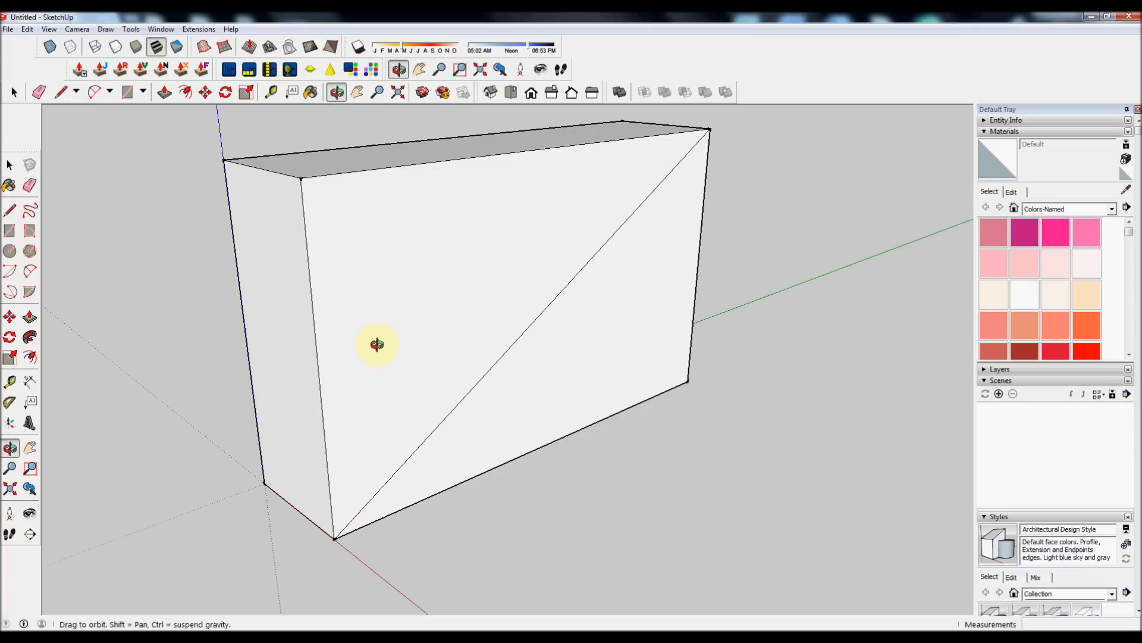
{"action": "left_click", "coordinate": [14, 91]}
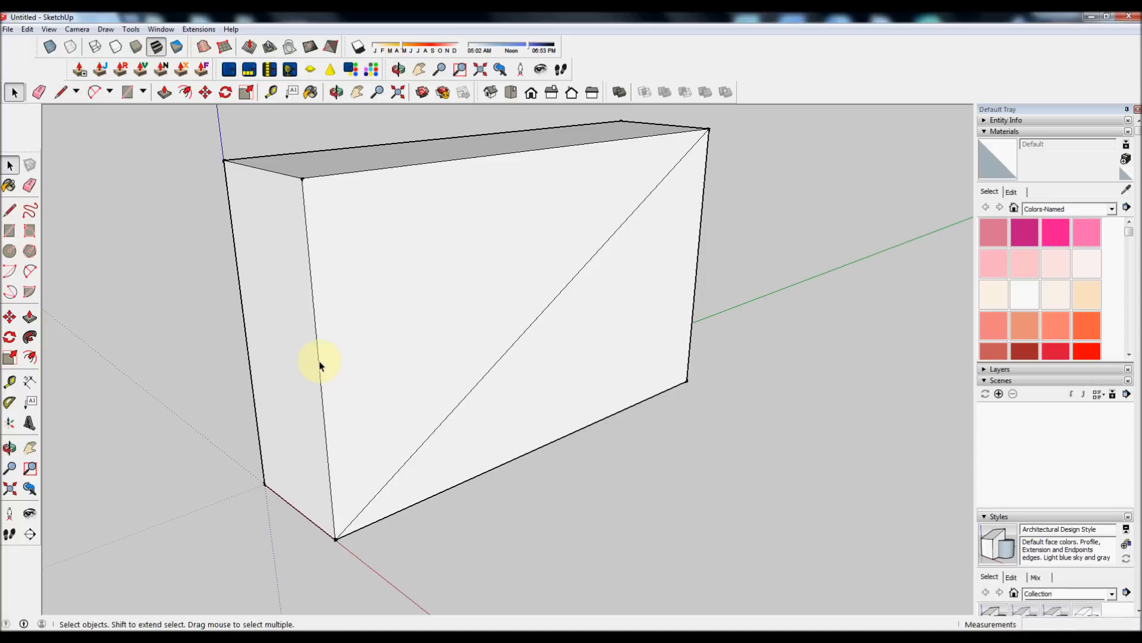
Step: Divide the front face's left vertical edge into 12 equal segments
{"action": "right_click", "coordinate": [319, 365]}
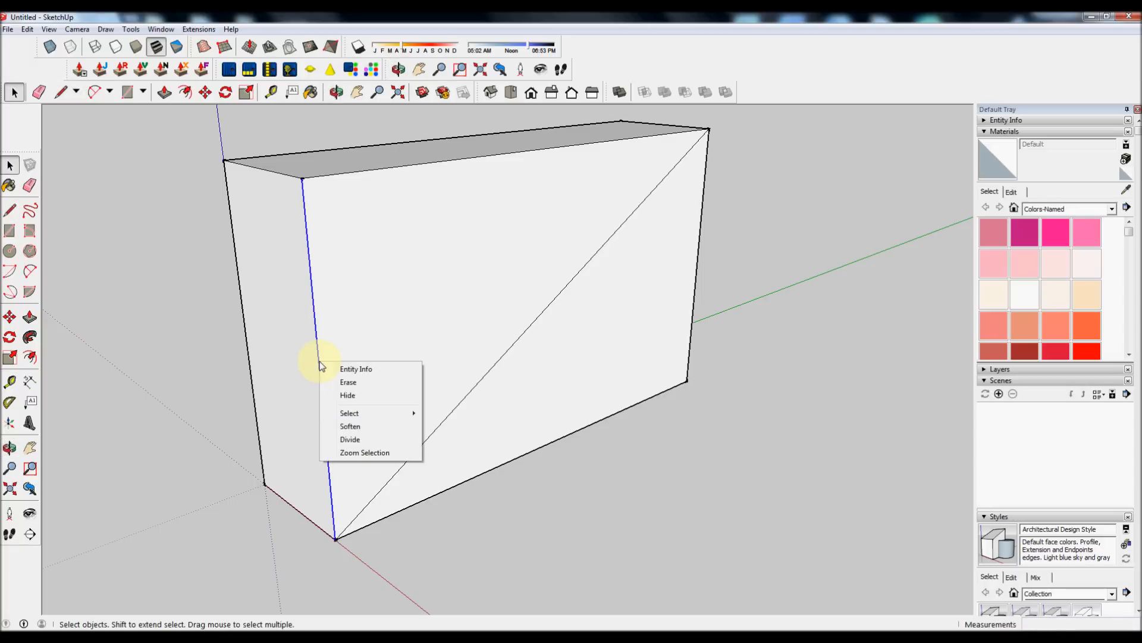
{"action": "left_click", "coordinate": [350, 440]}
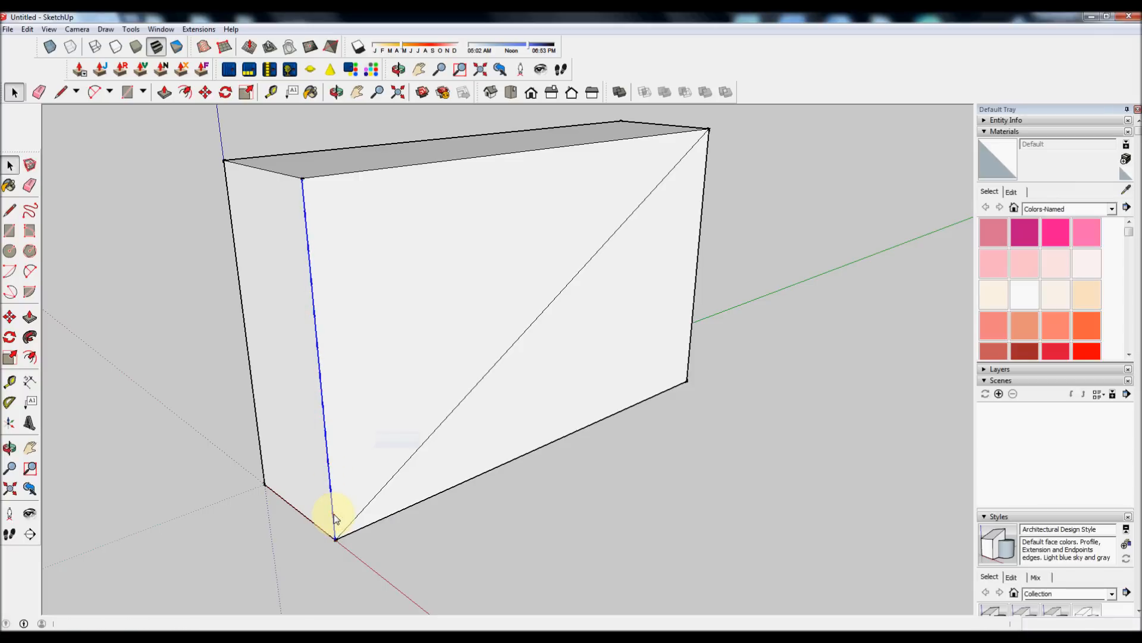
Step: Draw a horizontal line from the lowest division point across to the diagonal
{"action": "left_click", "coordinate": [59, 92]}
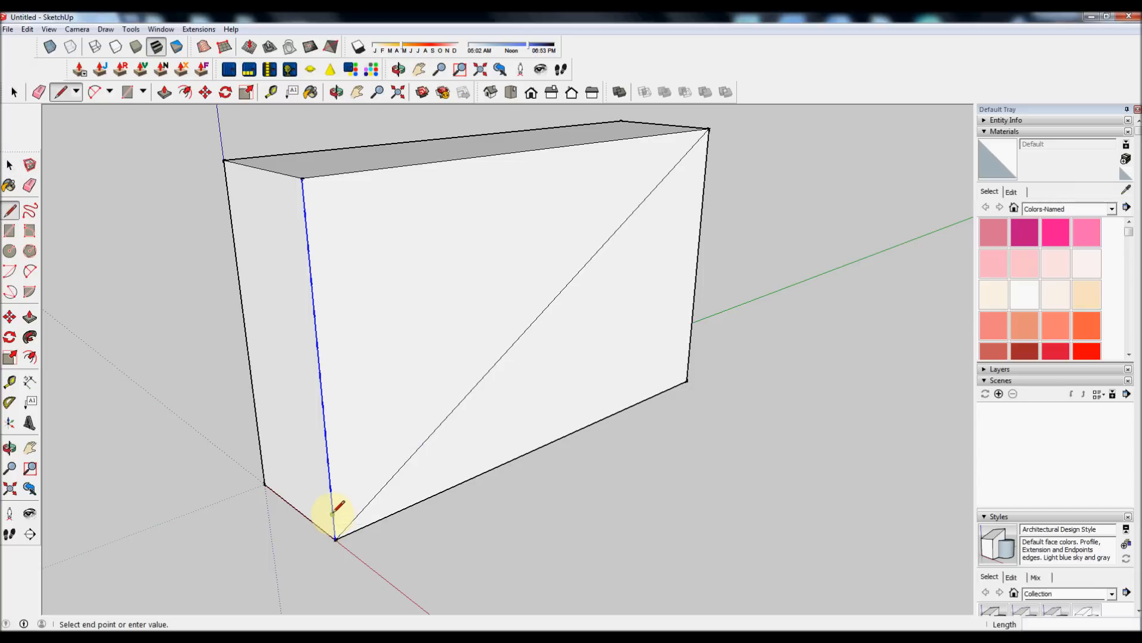
{"action": "mouse_move", "coordinate": [376, 494]}
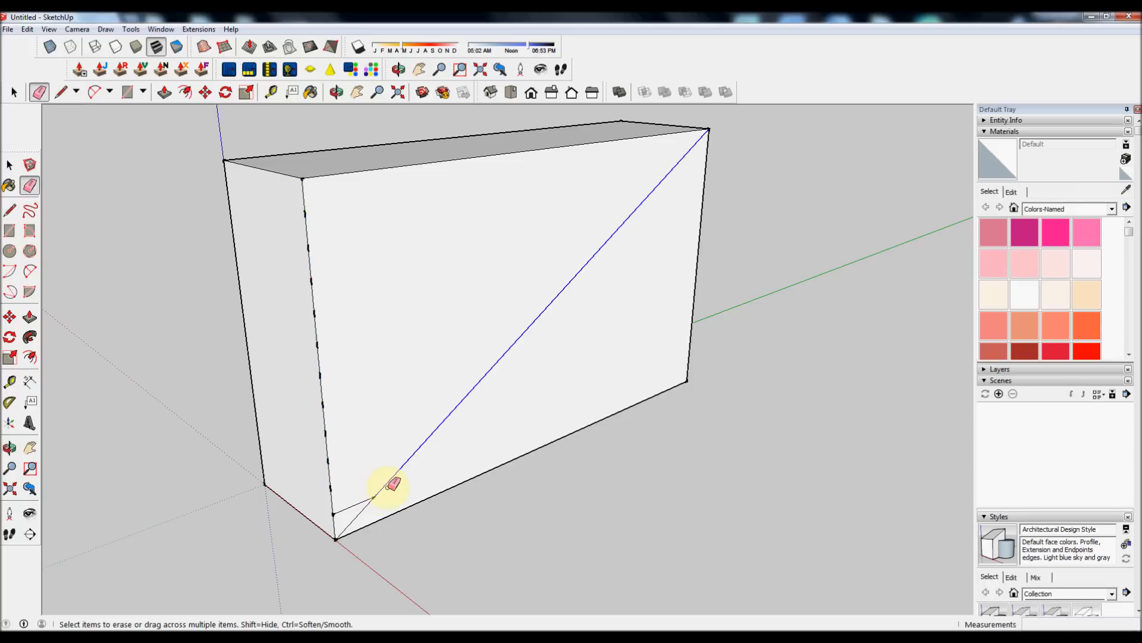
Step: Erase the diagonal, leaving the small step outline at the bottom-left
{"action": "left_click", "coordinate": [391, 488]}
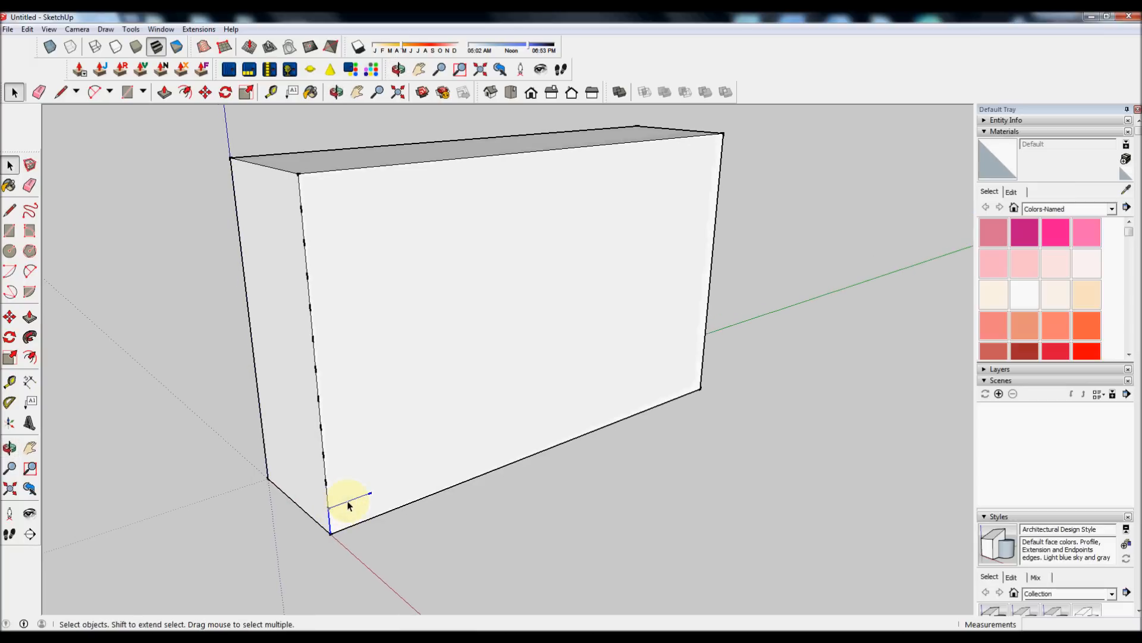
Step: Copy the step outline up to the next division point and repeat it up the face
{"action": "left_click", "coordinate": [205, 92]}
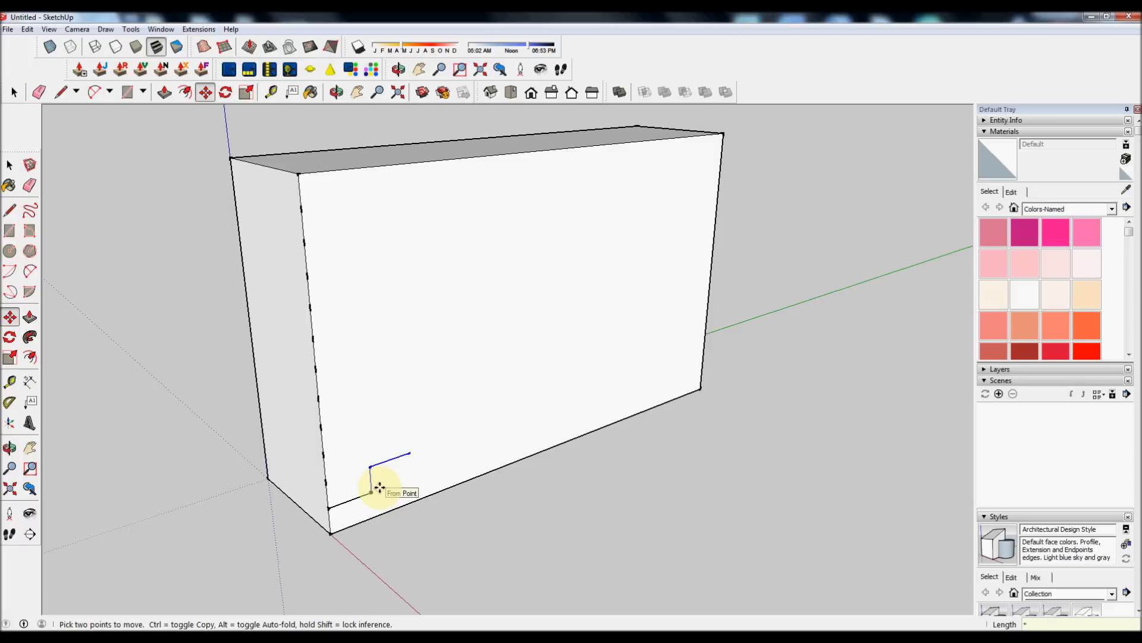
{"action": "mouse_move", "coordinate": [371, 531]}
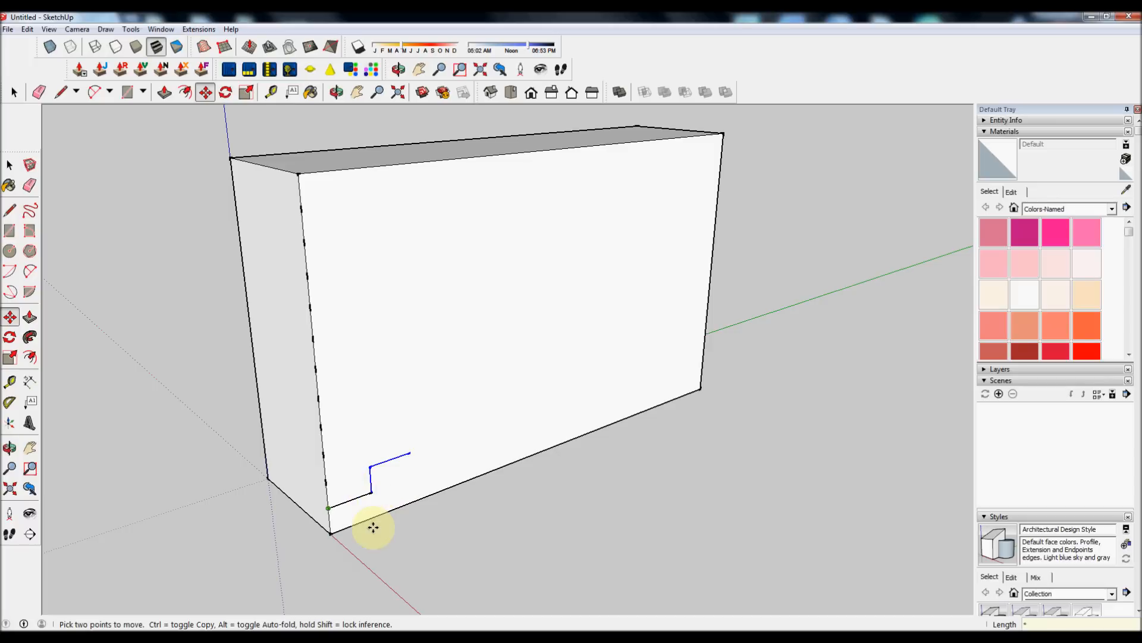
{"action": "mouse_move", "coordinate": [383, 515]}
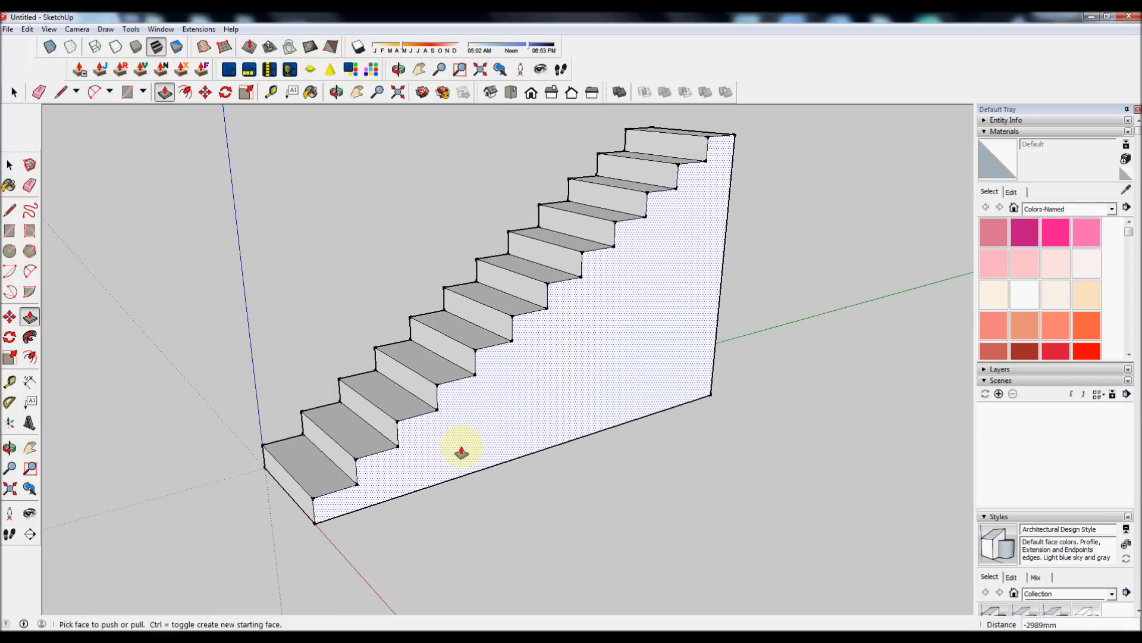
{"action": "mouse_move", "coordinate": [414, 426]}
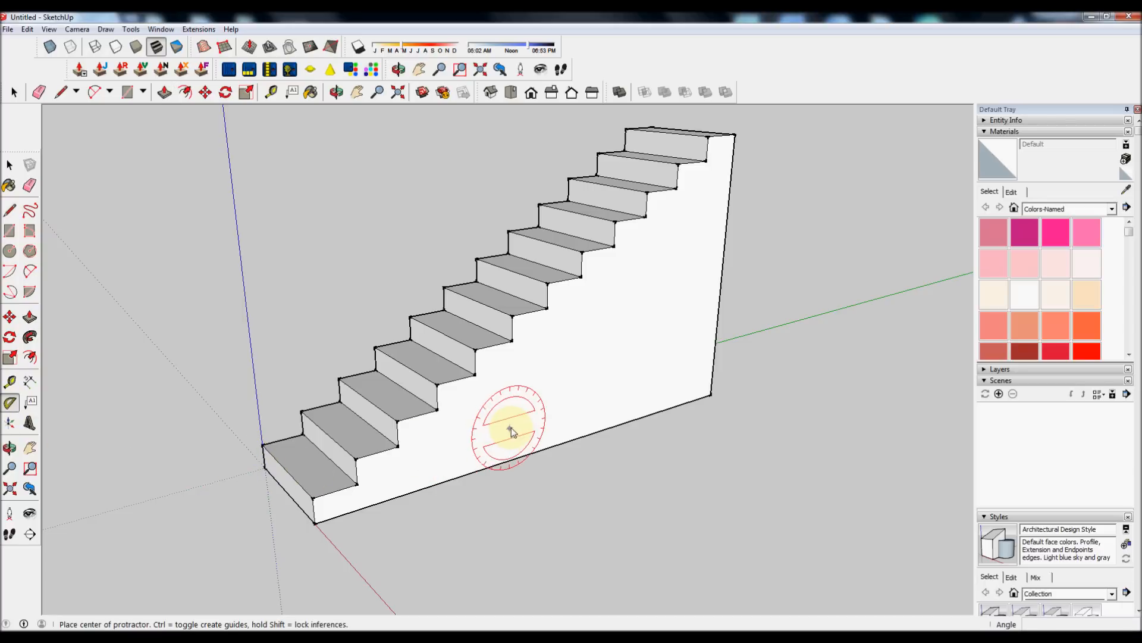
{"action": "mouse_move", "coordinate": [563, 393]}
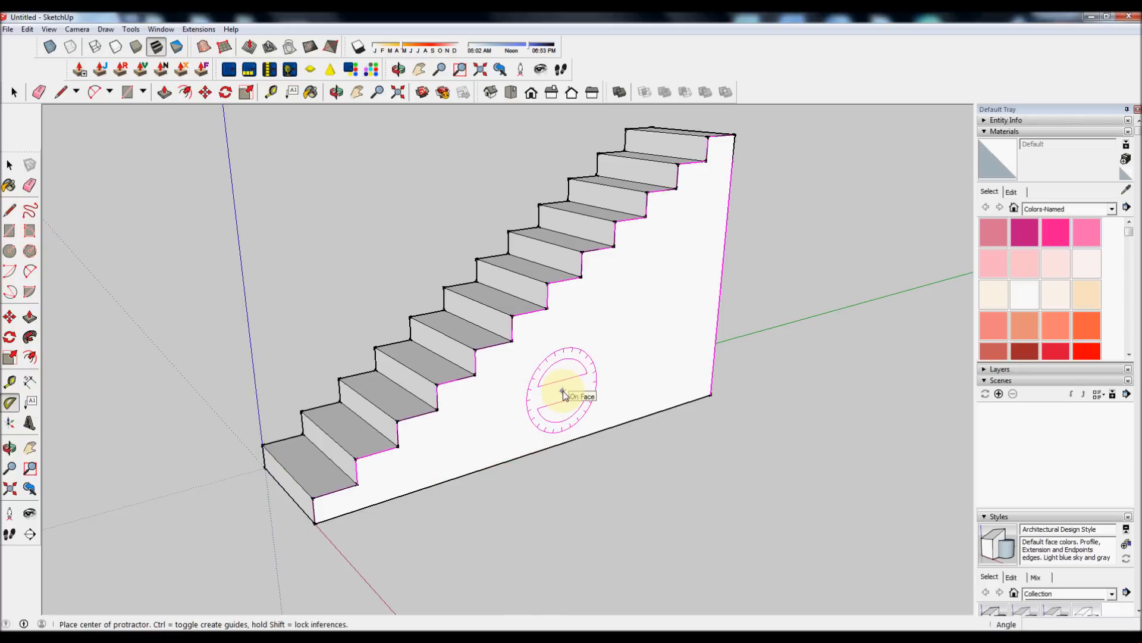
{"action": "mouse_move", "coordinate": [315, 540]}
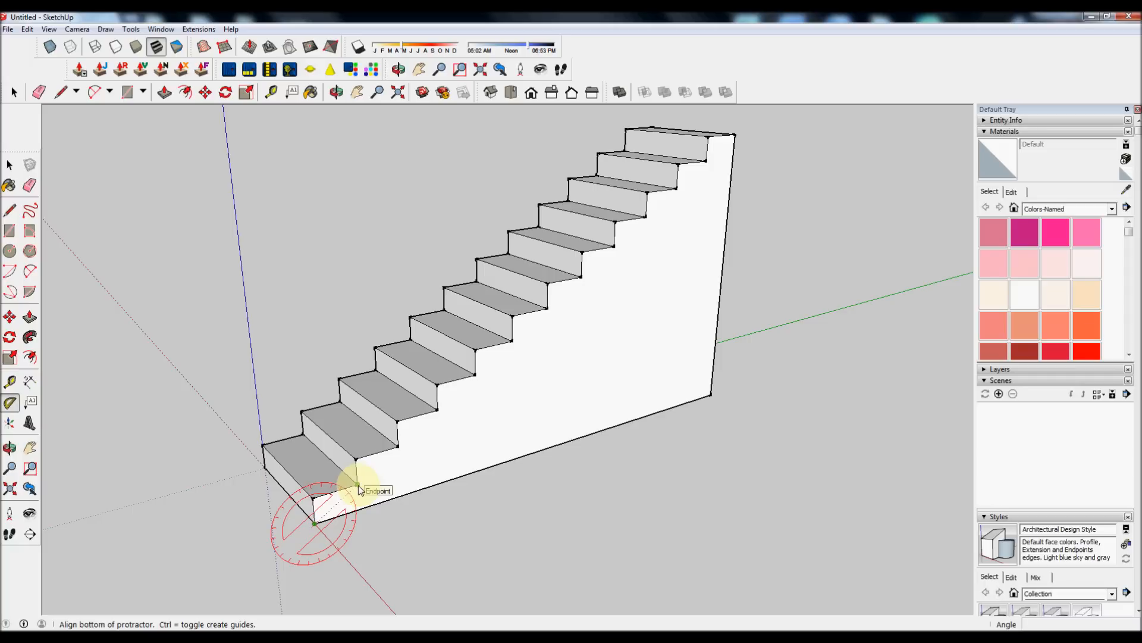
{"action": "mouse_move", "coordinate": [361, 490]}
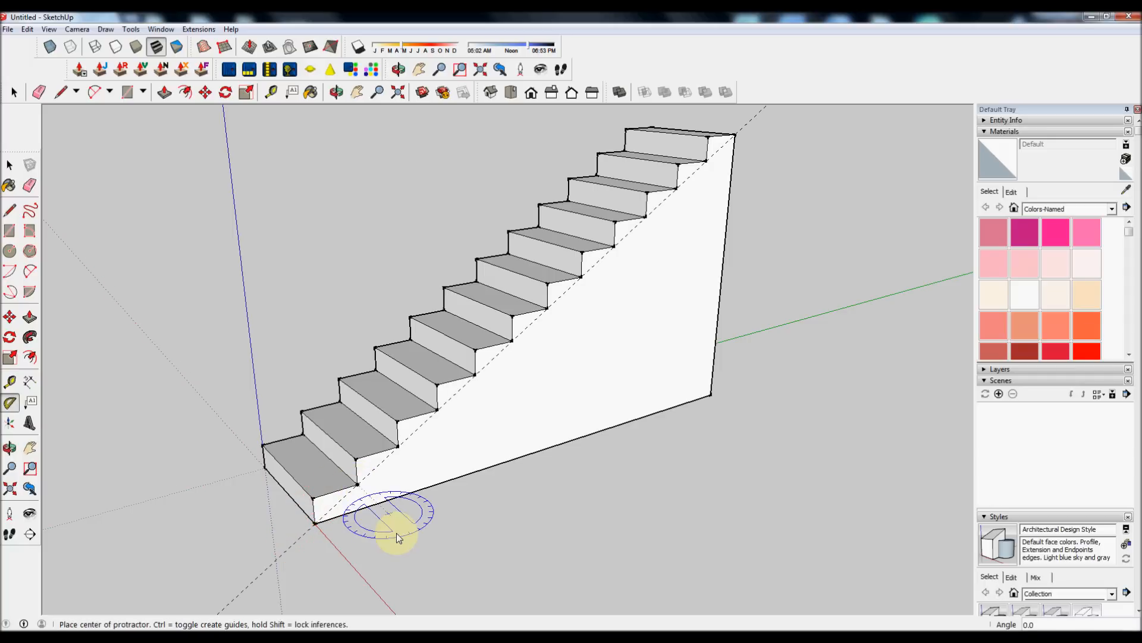
Step: Create a protractor guide parallel to the steps' slope and select it for moving
{"action": "left_click", "coordinate": [13, 91]}
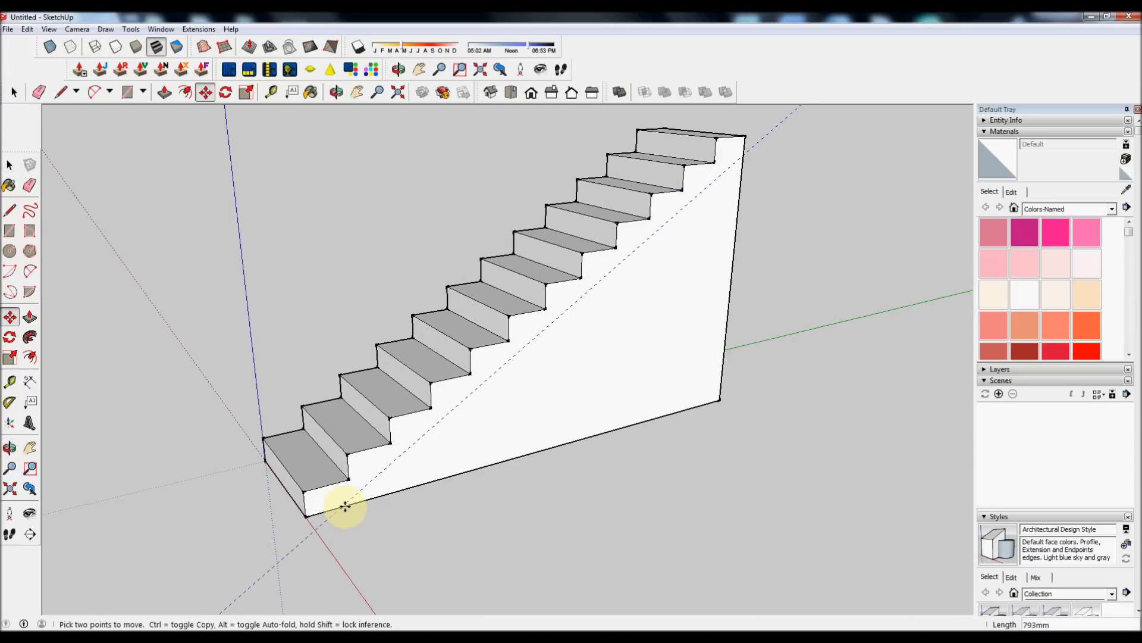
{"action": "mouse_move", "coordinate": [402, 506]}
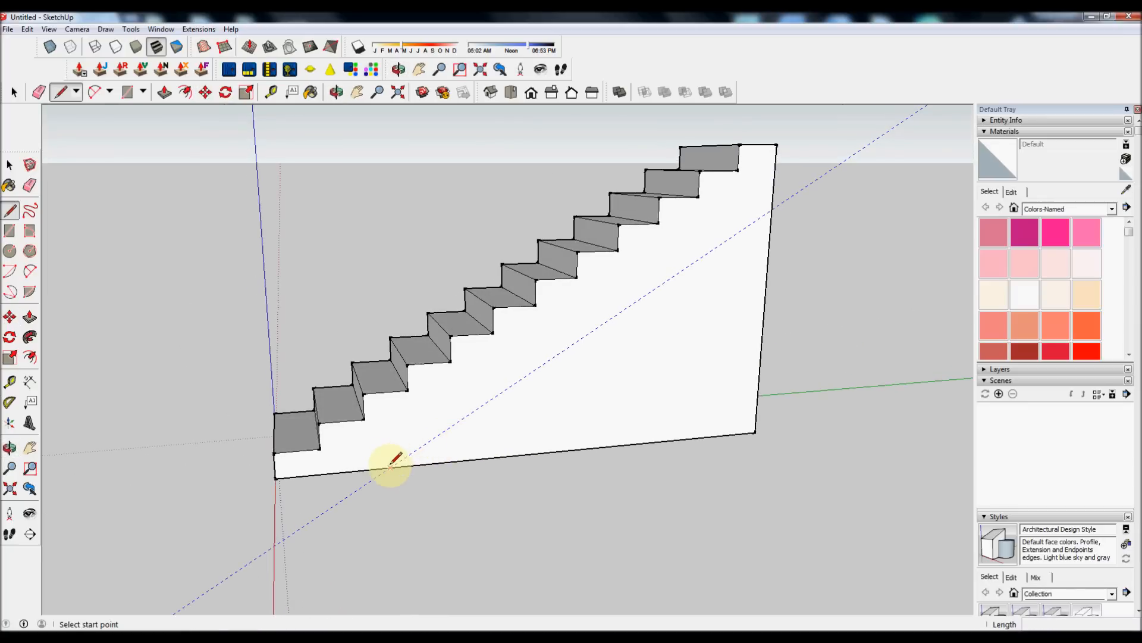
Step: Start the underside line where the lowered guide meets the block's bottom edge
{"action": "left_click", "coordinate": [391, 473]}
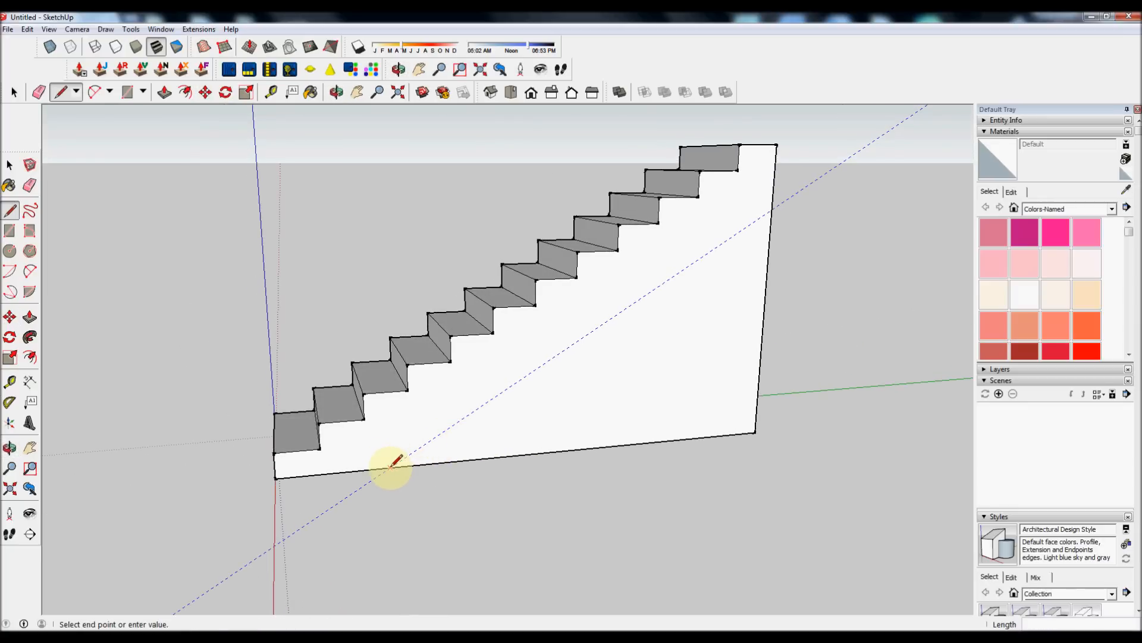